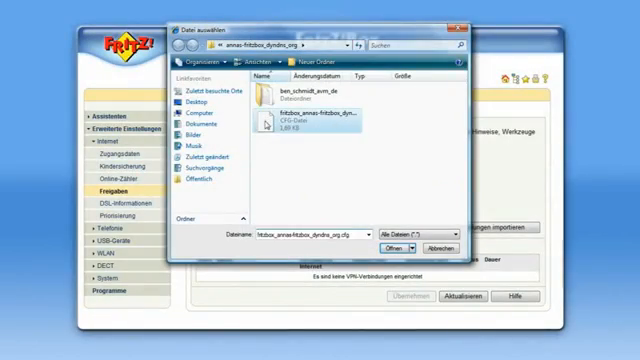
# Dismiss the file chooser in the FRITZ!Box web interface
pyautogui.click(396, 242)
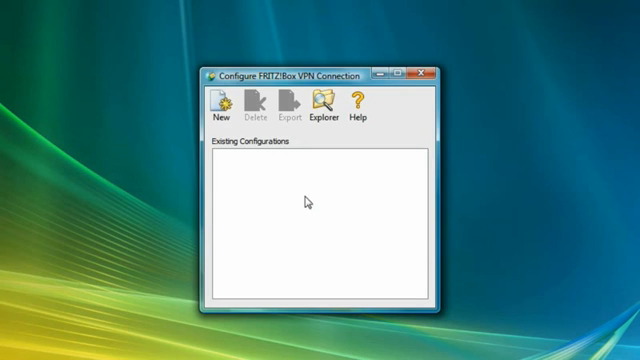
pyautogui.click(220, 104)
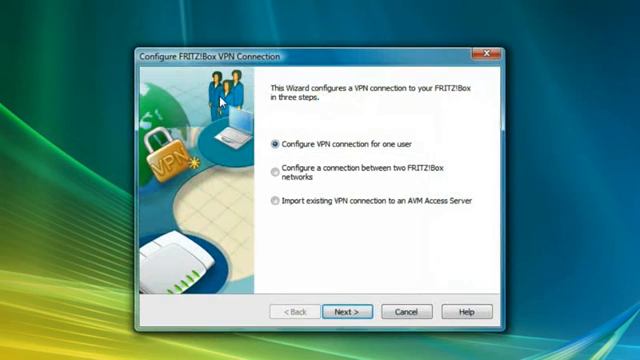
pyautogui.moveTo(330, 154)
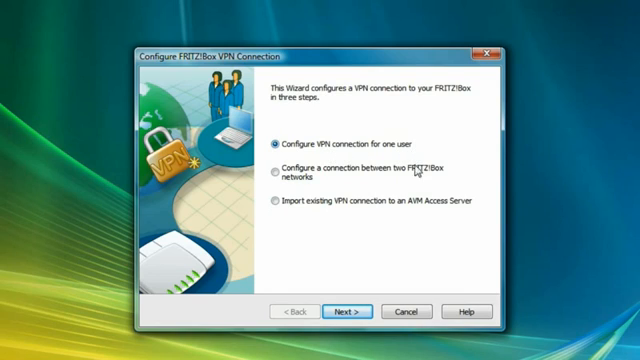
pyautogui.click(352, 312)
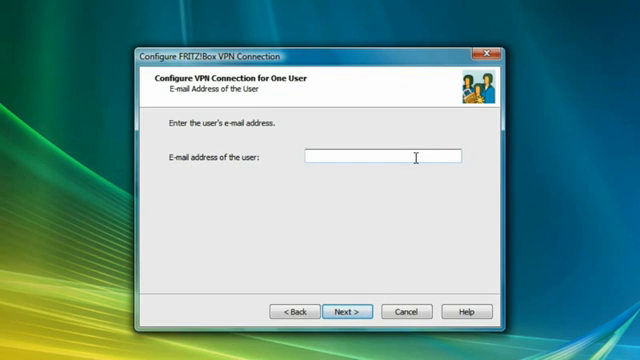
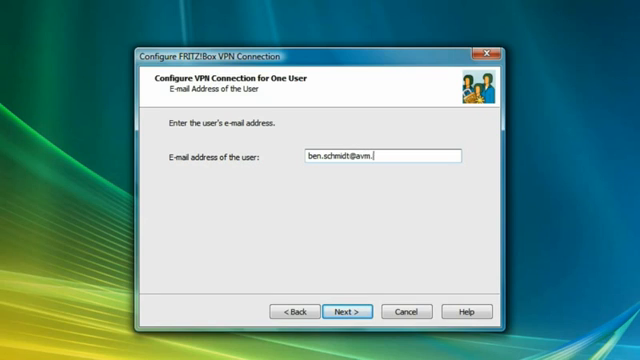
pyautogui.click(348, 312)
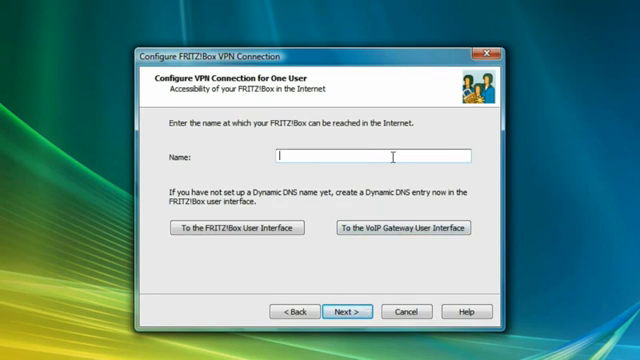
# Enter the FRITZ!Box internet name 'annas-fritzbox.dyndns.org' and continue to the IP network page
pyautogui.write('annas-')
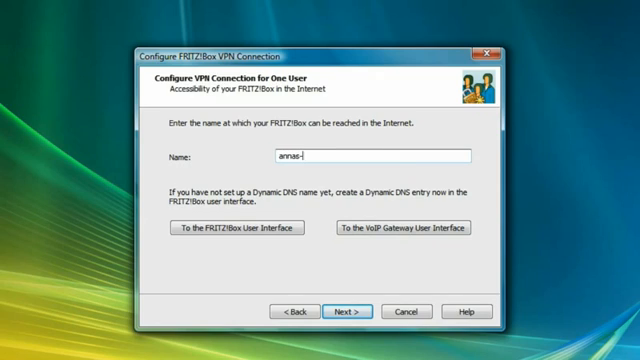
pyautogui.write('fritzbox.dy')
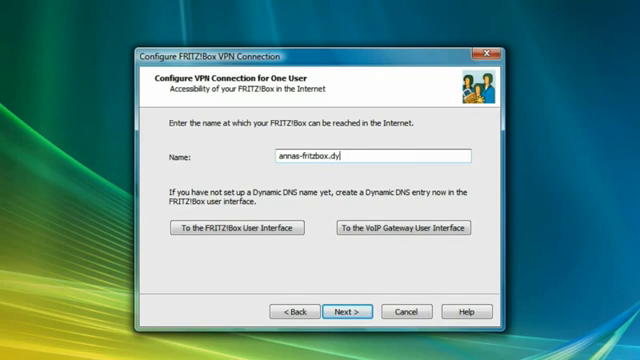
pyautogui.write('ndns.org')
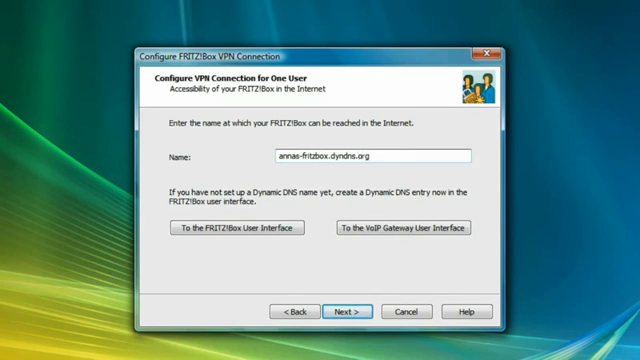
pyautogui.click(400, 156)
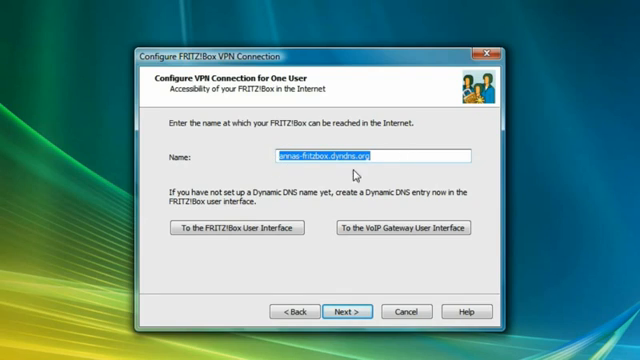
pyautogui.click(344, 312)
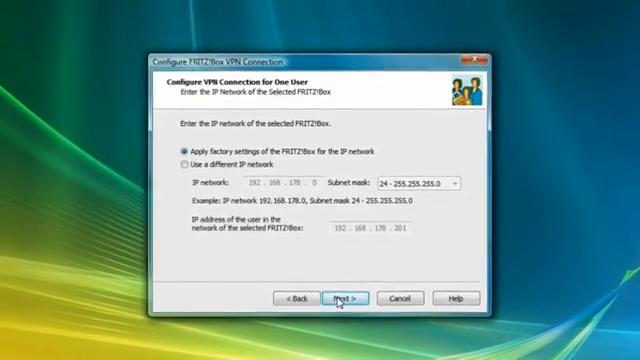
# Keep factory IP network settings and finish the wizard, generating the config files
pyautogui.click(346, 296)
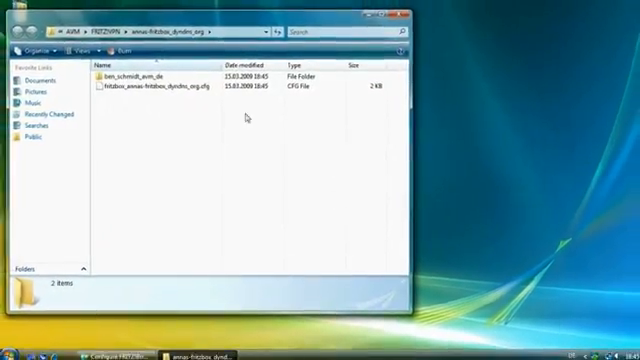
pyautogui.moveTo(144, 96)
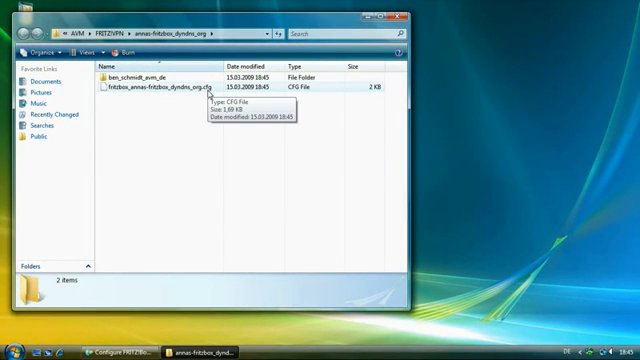
pyautogui.moveTo(402, 26)
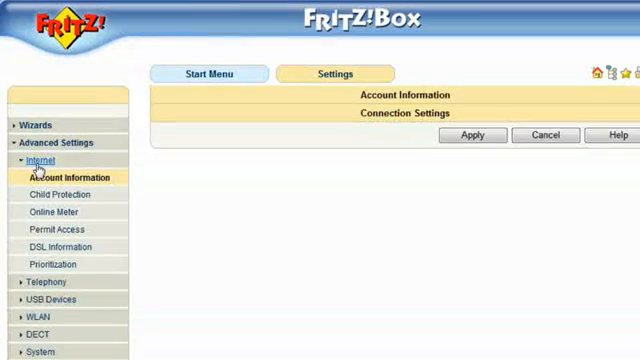
# Import the fritzbox .cfg file as VPN settings under Internet > Permit Access and confirm loading
pyautogui.click(56, 228)
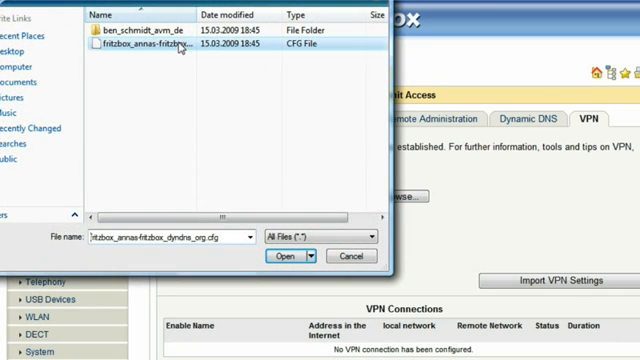
pyautogui.click(282, 256)
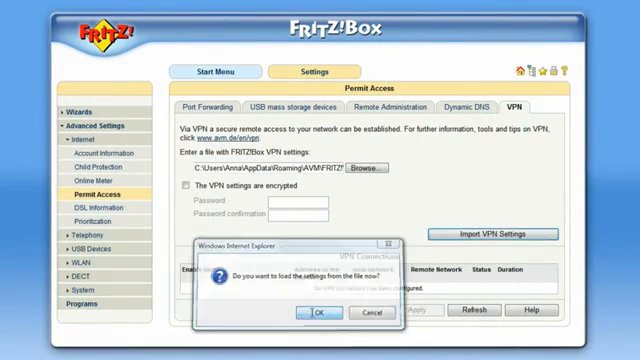
pyautogui.click(320, 312)
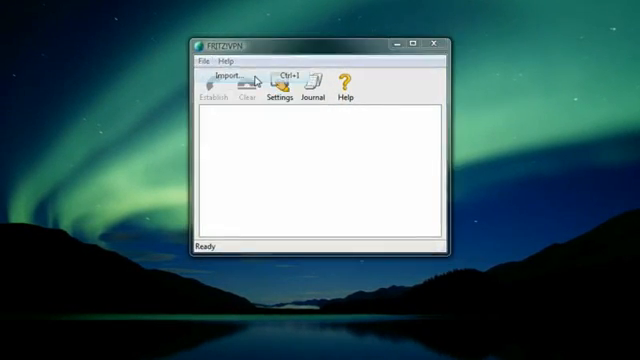
# Import the vpnuser .cfg file into FRITZ!VPN, listing the dyndns.org connection
pyautogui.click(228, 82)
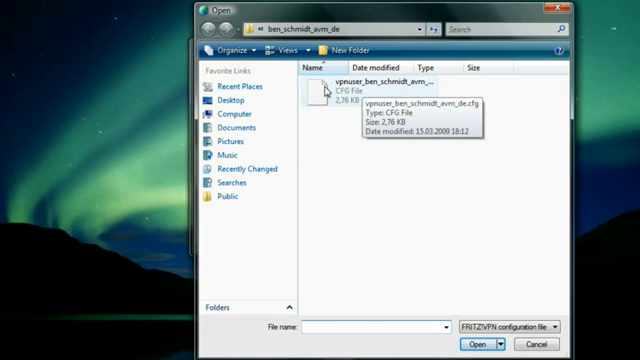
pyautogui.click(360, 94)
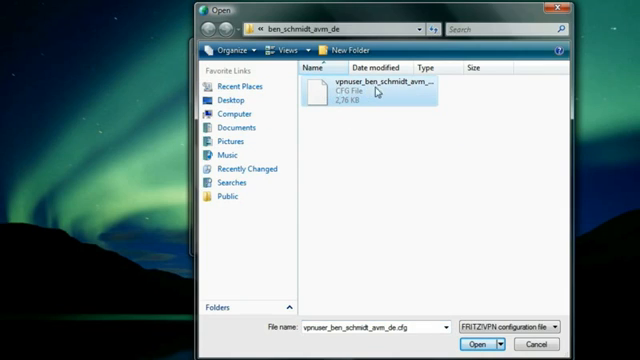
pyautogui.moveTo(356, 100)
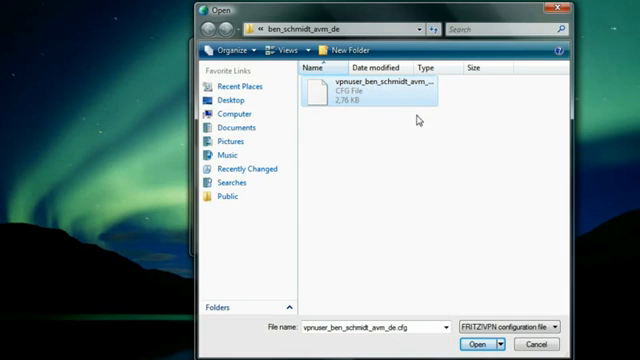
pyautogui.click(480, 340)
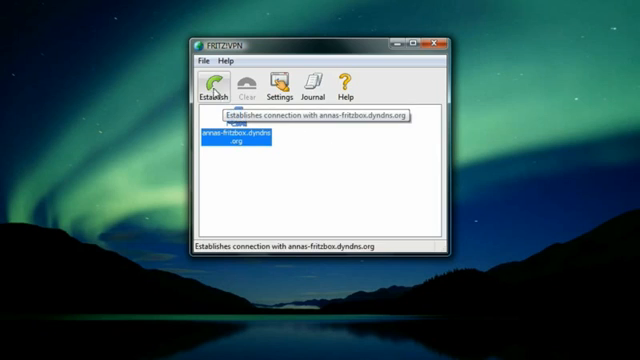
# Establish the VPN connection to the remote FRITZ!Box's dyndns.org address
pyautogui.click(212, 84)
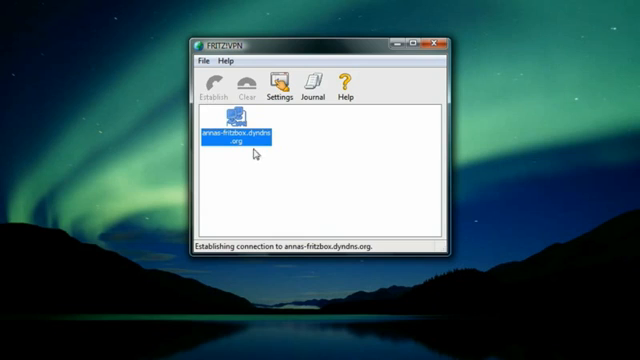
pyautogui.moveTo(256, 150)
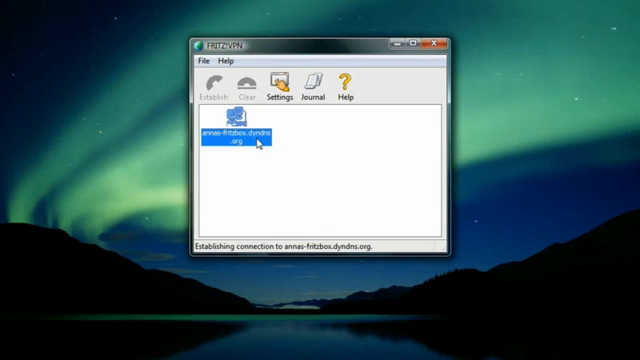